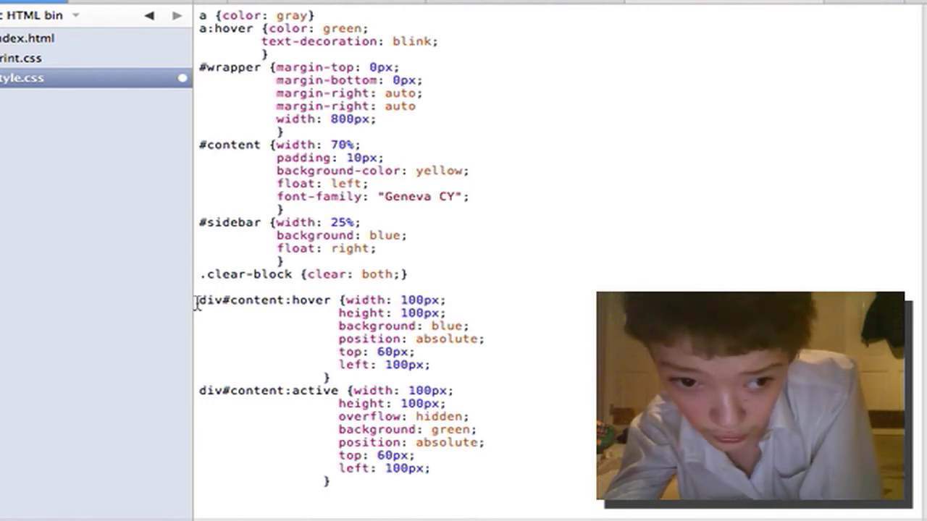
# Strip the div prefix so the hover and active selectors read #content:hover and #content:active.
pyautogui.doubleClick(244, 299)
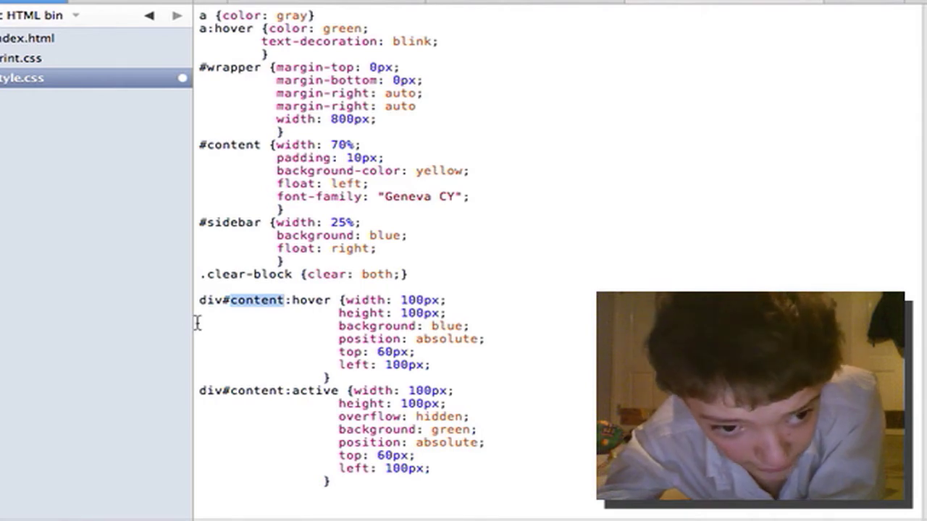
pyautogui.moveTo(161, 284)
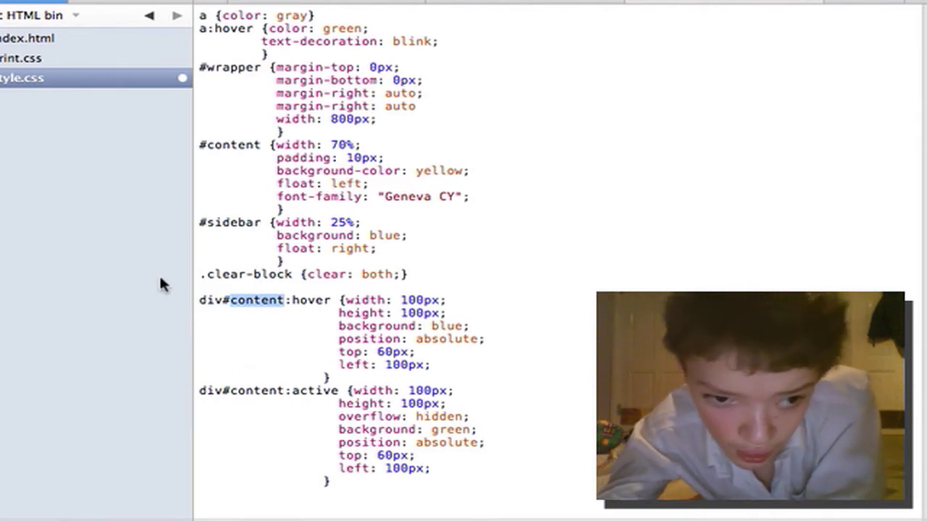
pyautogui.moveTo(188, 299)
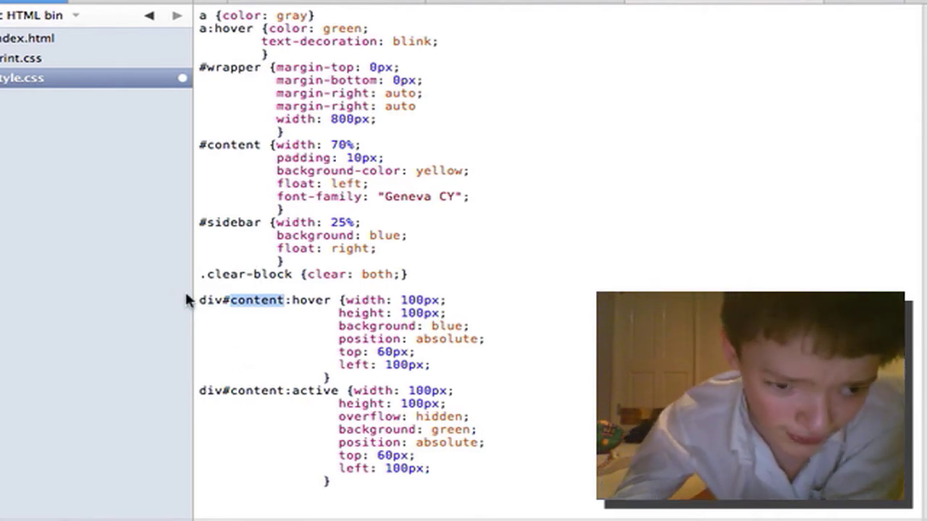
pyautogui.moveTo(240, 295)
pyautogui.write('text')
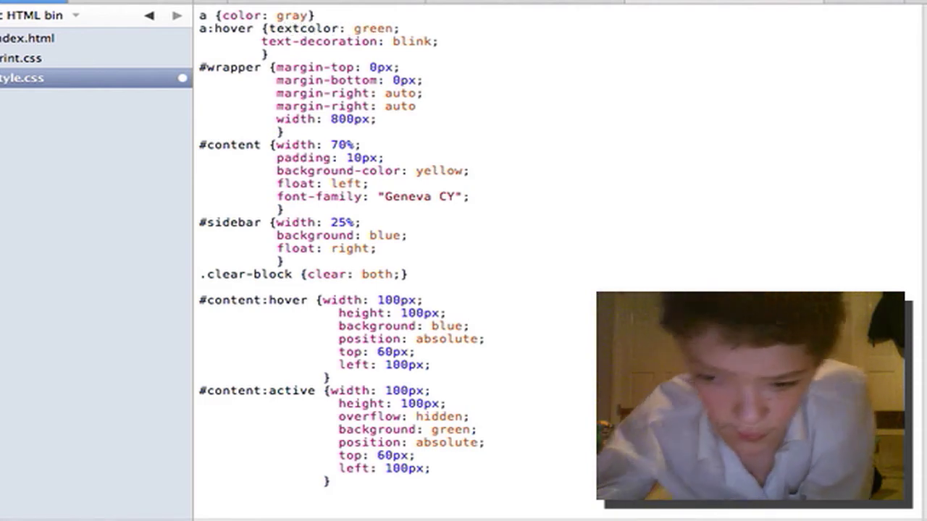
pyautogui.write('-')
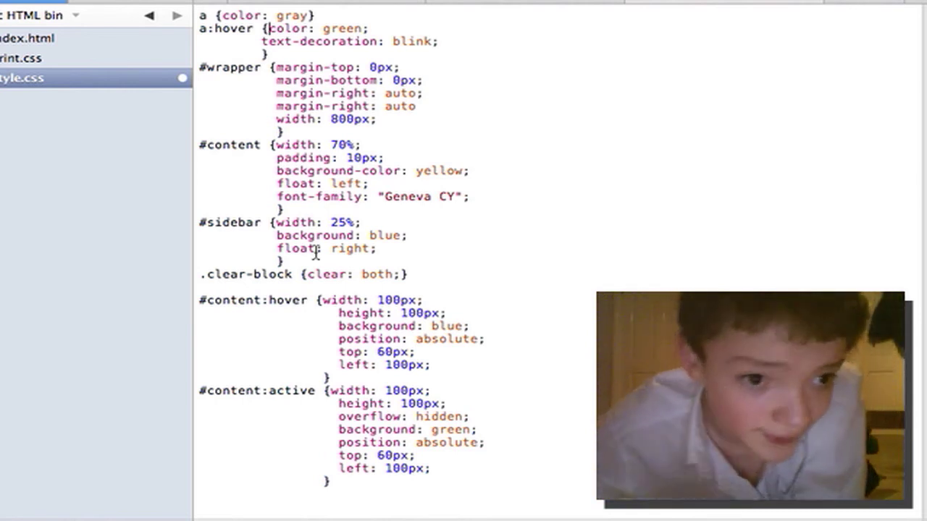
pyautogui.moveTo(458, 129)
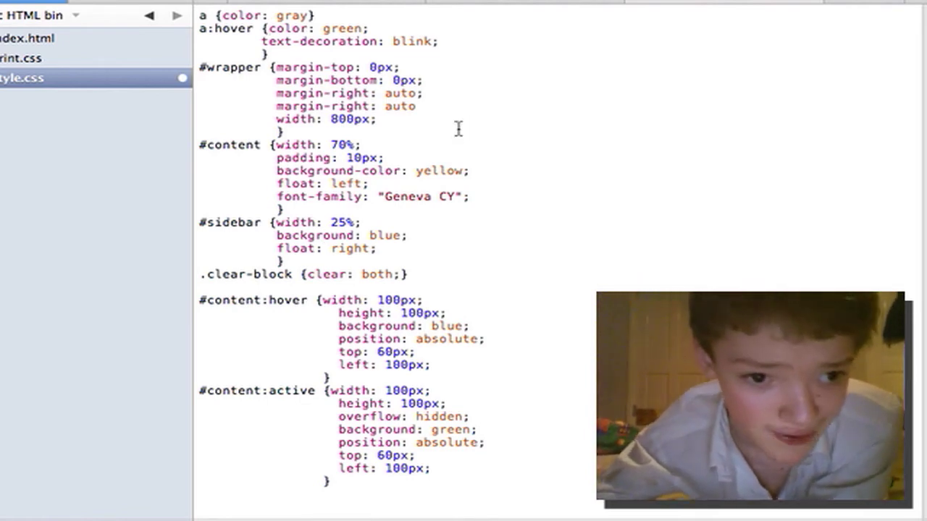
# Replace #wrapper's margin and width lines with the shorthand margin: 0 auto;.
pyautogui.moveTo(409, 82); pyautogui.dragTo(377, 118)
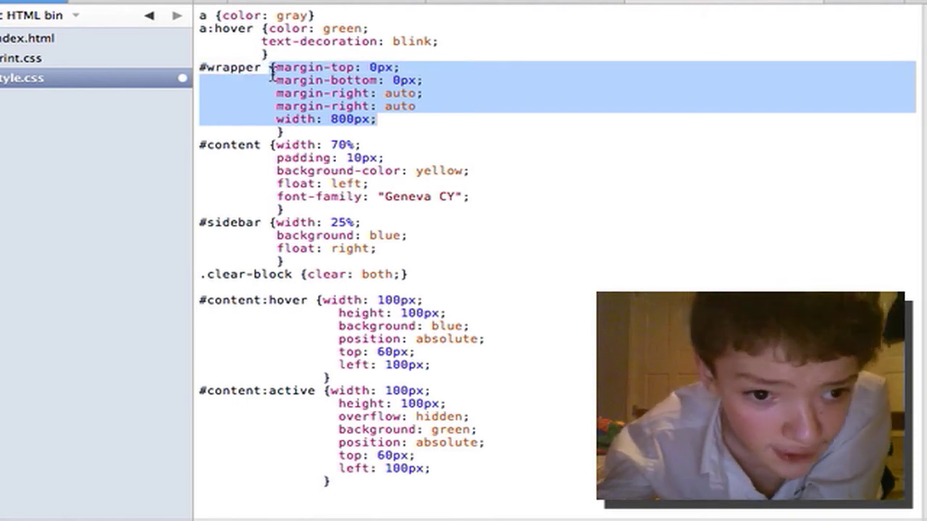
pyautogui.press('Delete')
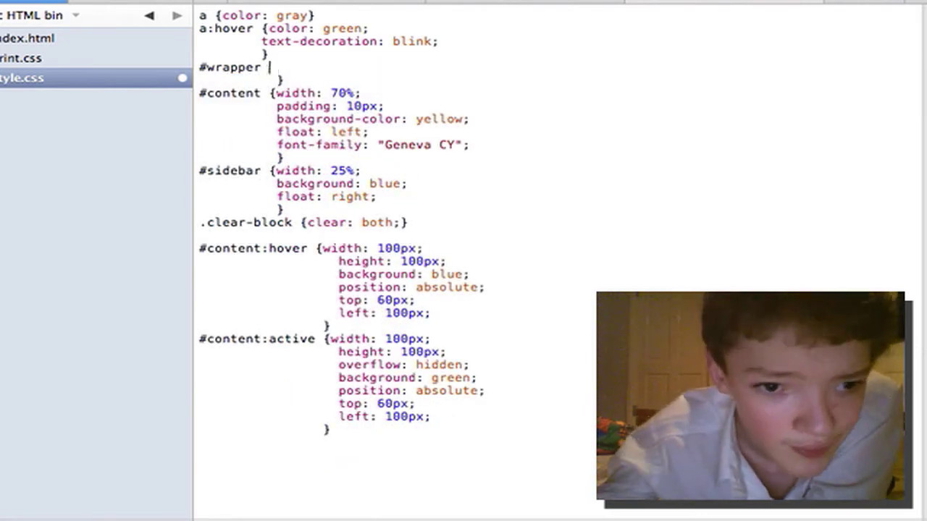
pyautogui.write('{')
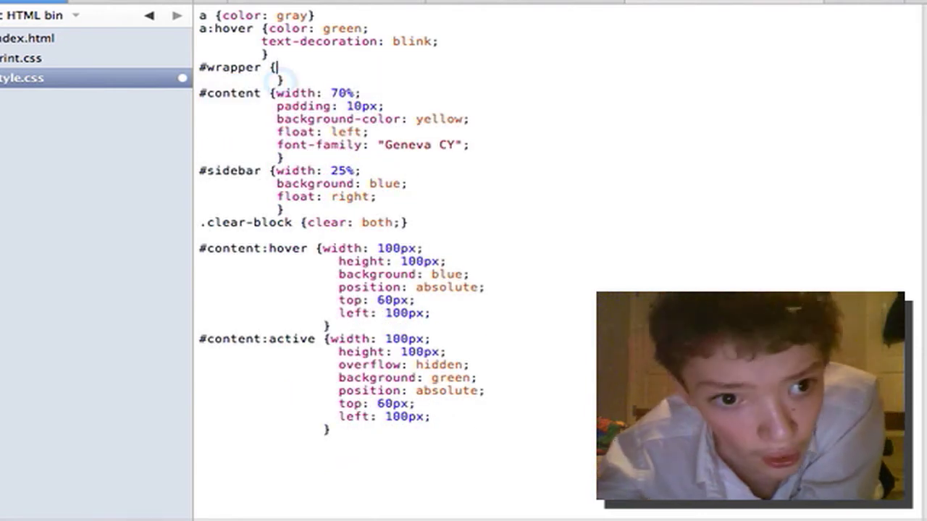
pyautogui.write('m')
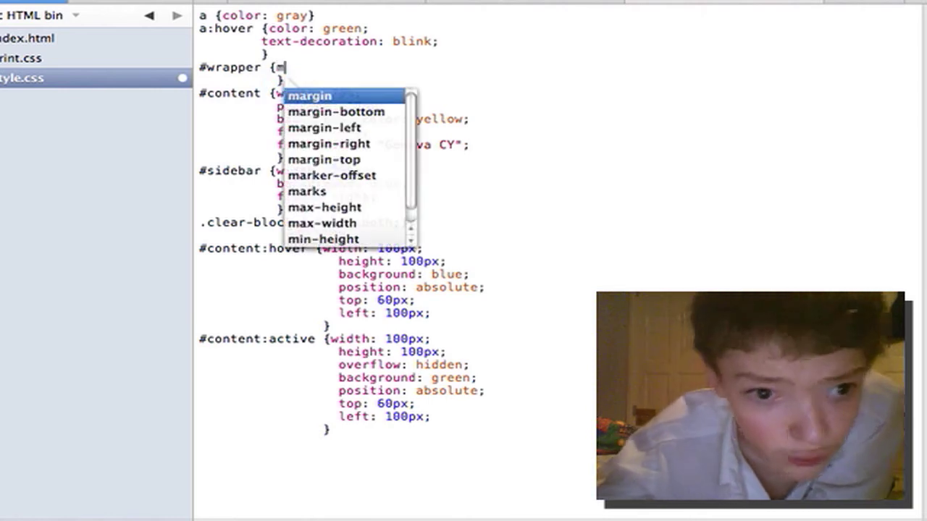
pyautogui.write('margin:')
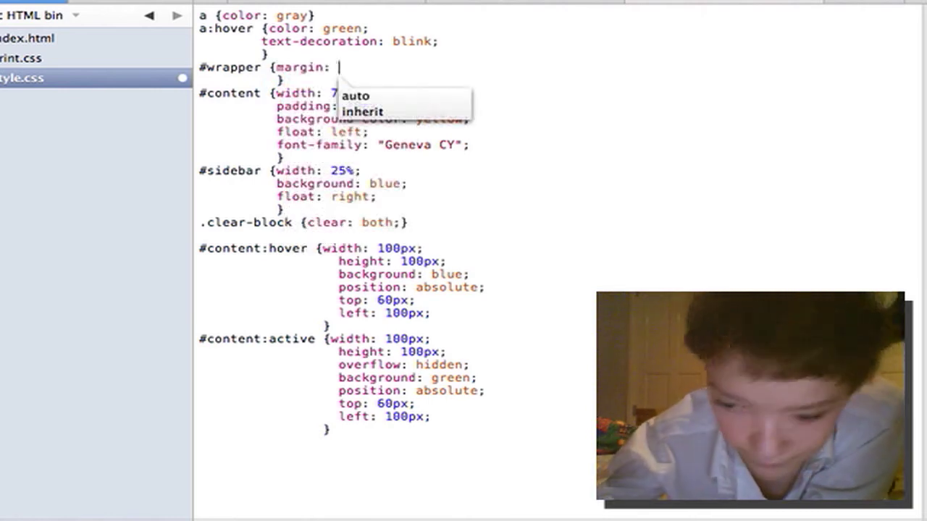
pyautogui.write('0')
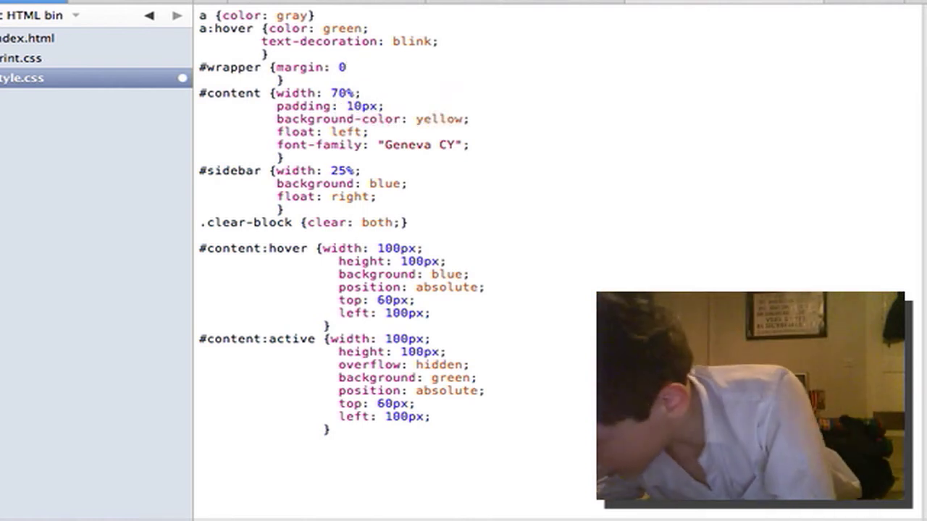
pyautogui.click(346, 67)
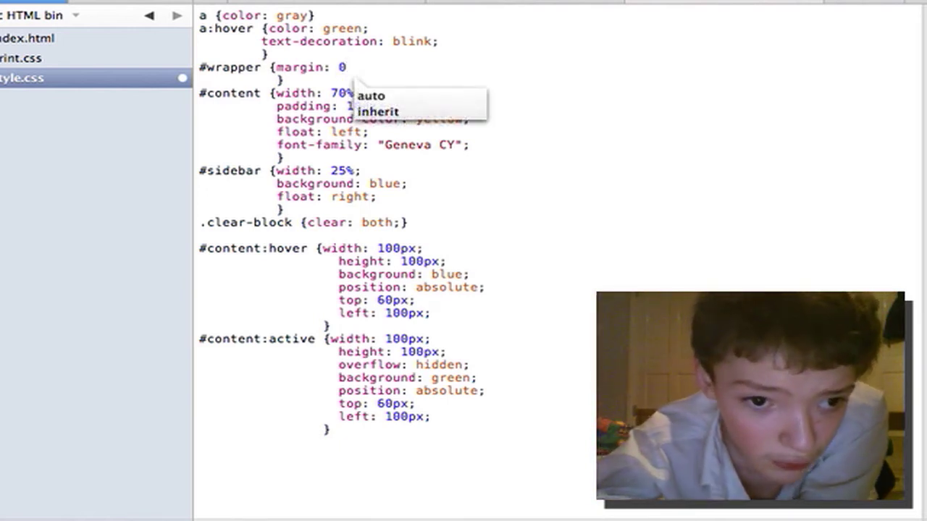
pyautogui.write('auto')
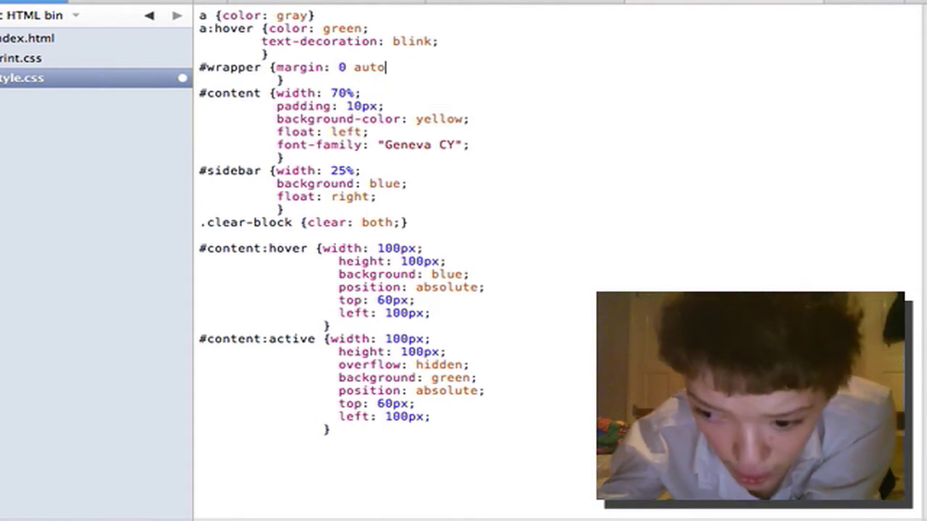
pyautogui.write(';')
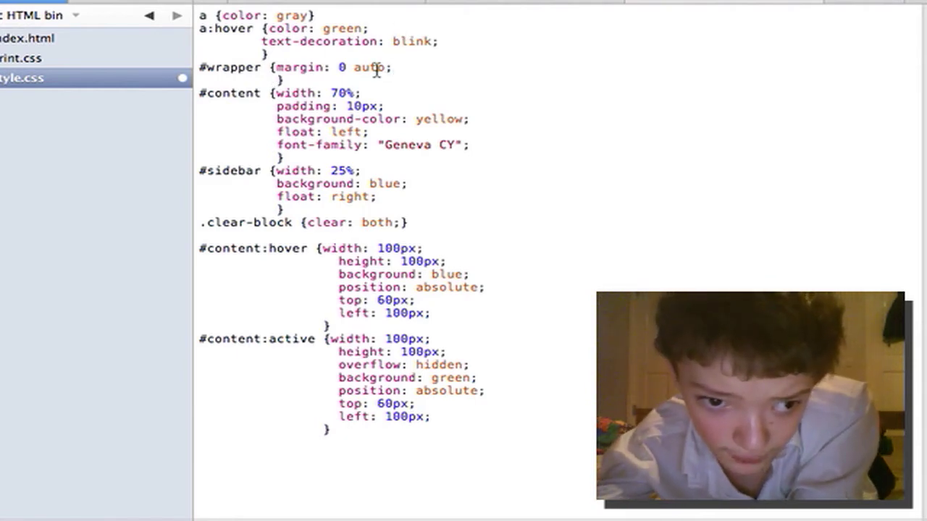
# Add padding: 10 40 0 90 to the #content:hover rule.
pyautogui.click(391, 67)
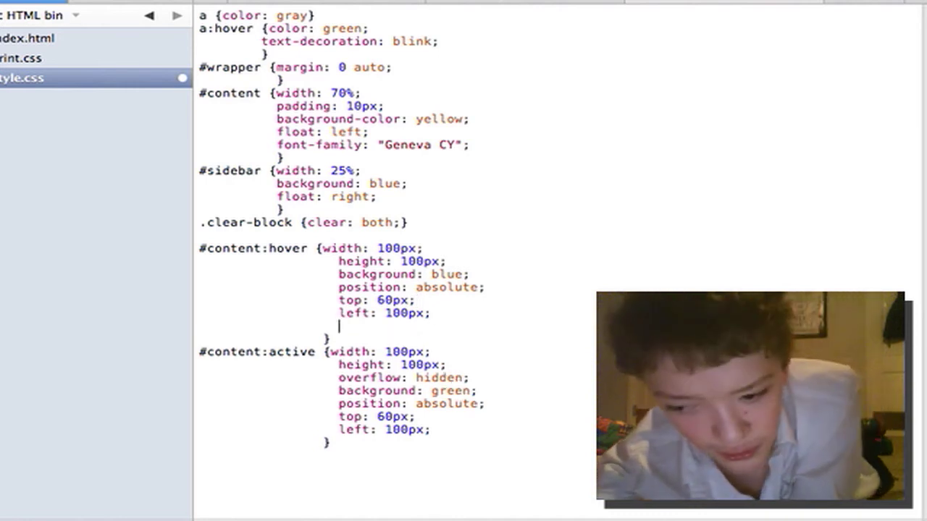
pyautogui.write('padding: 1')
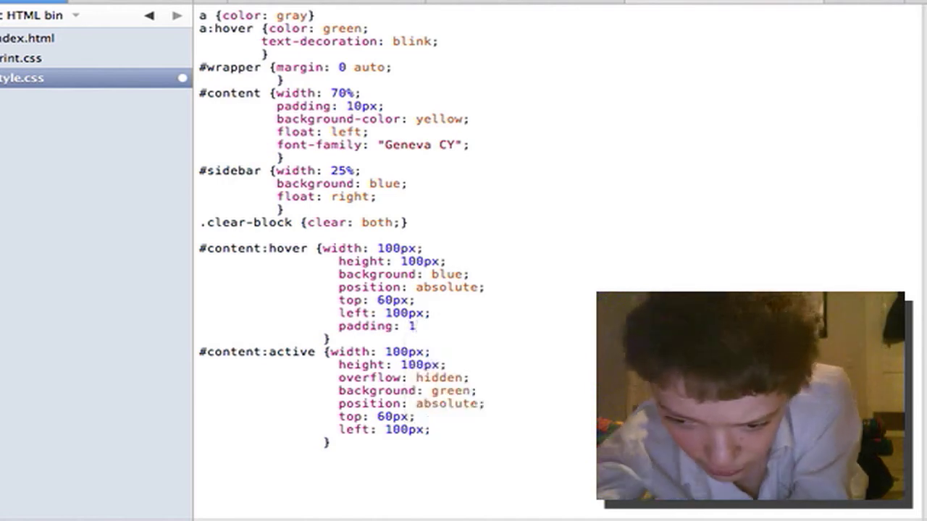
pyautogui.write('0')
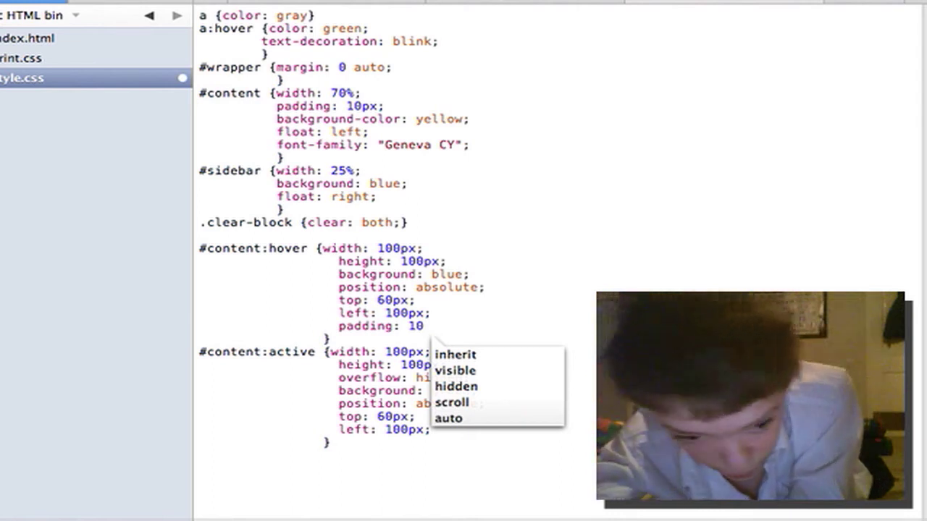
pyautogui.write('4')
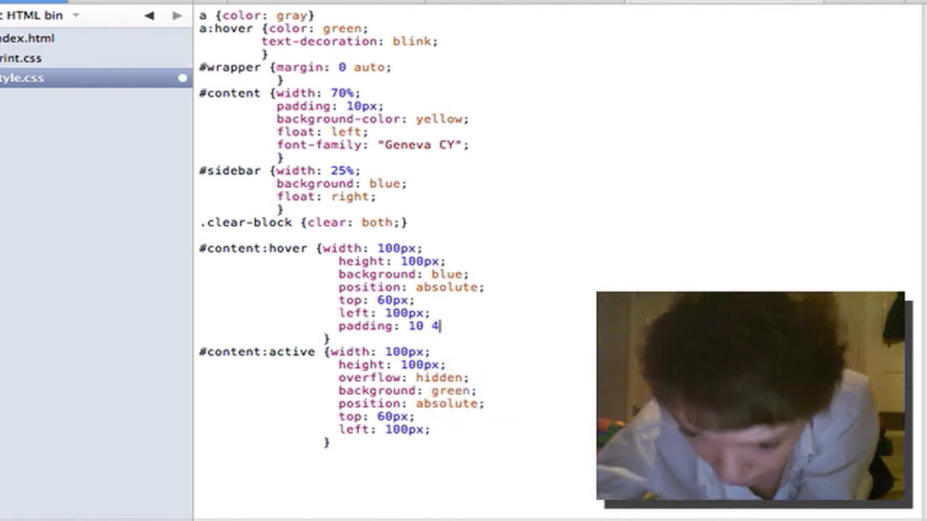
pyautogui.write('0 0 9')
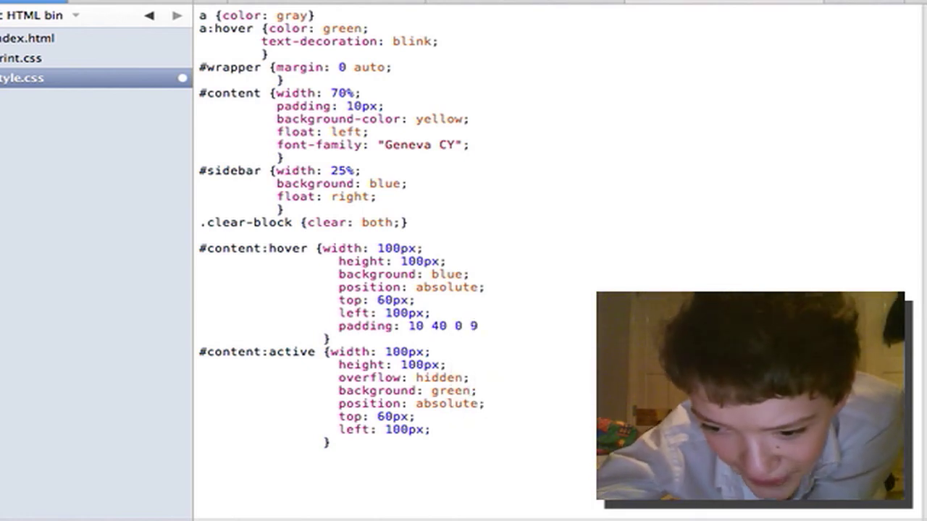
pyautogui.write('0')
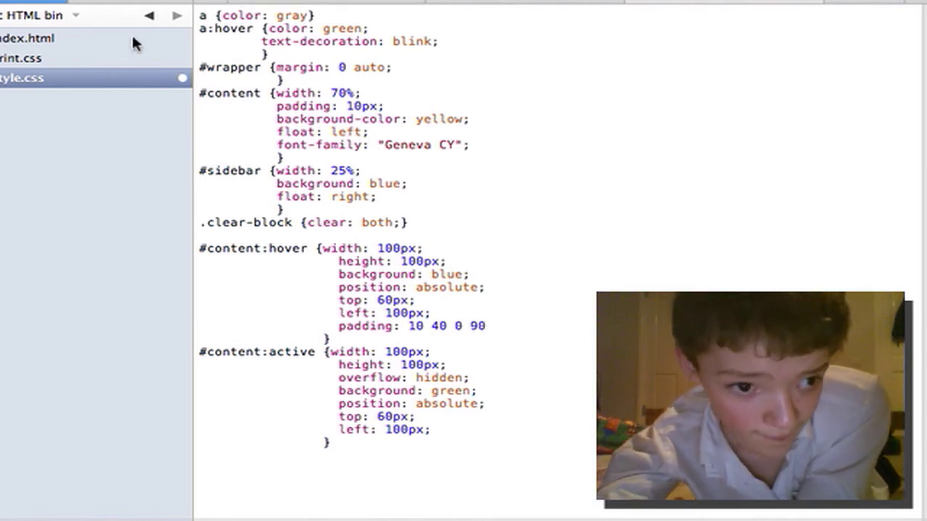
# Preview index.html in Firefox to check the content and sidebar layout.
pyautogui.click(487, 326)
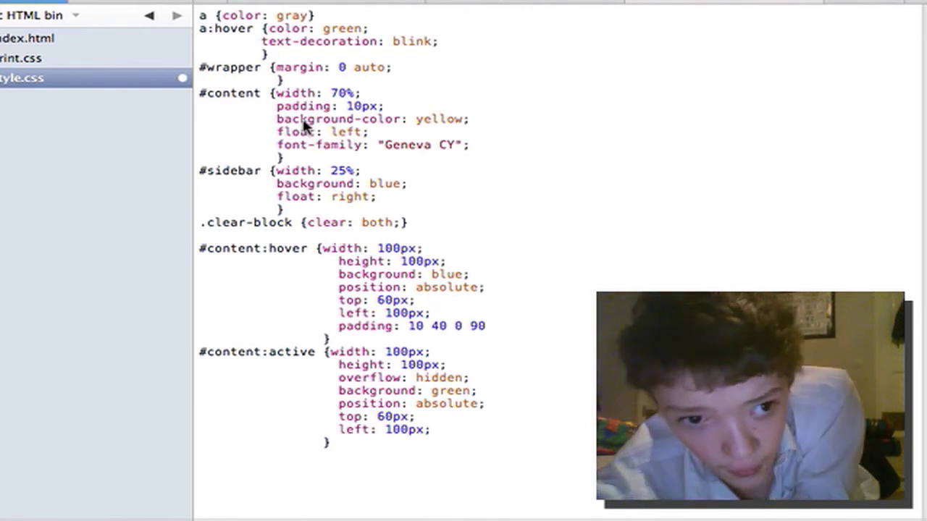
pyautogui.click(26, 38)
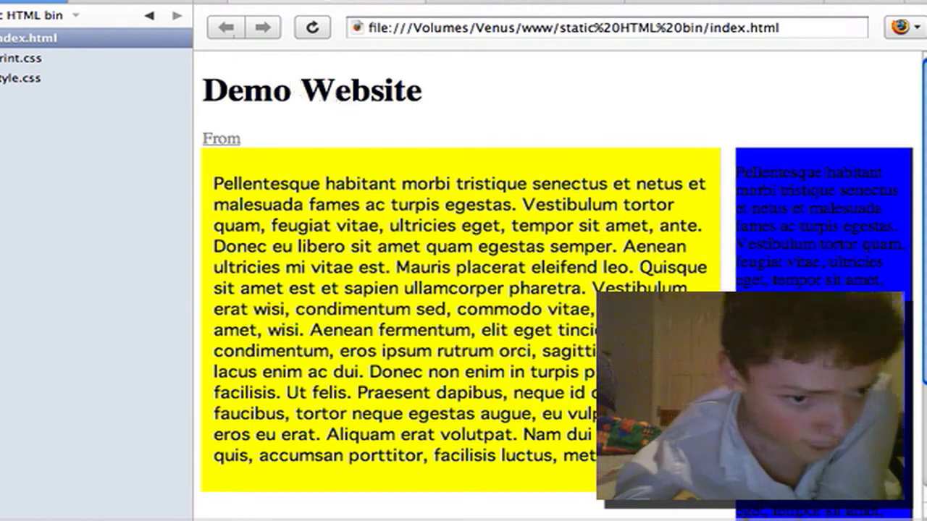
# Return to style.css with the caret on a new line in #content:active.
pyautogui.click(26, 79)
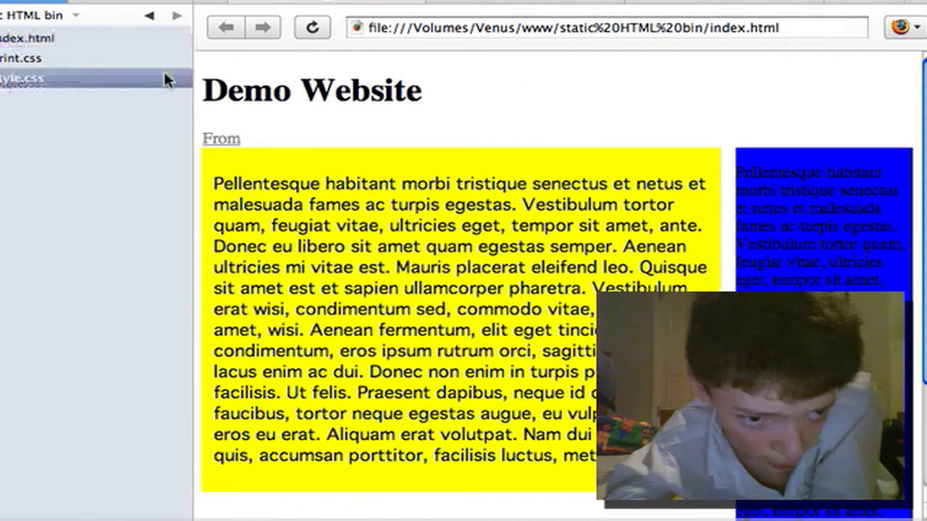
pyautogui.click(21, 78)
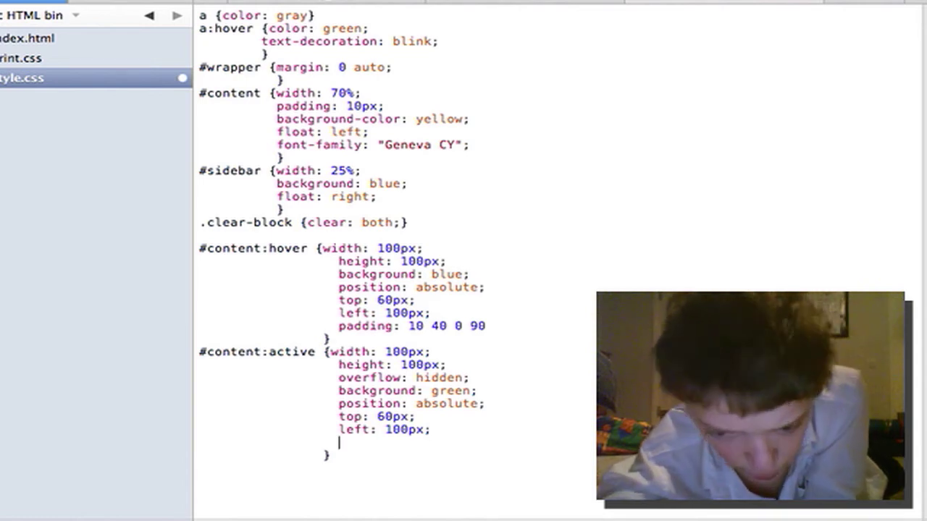
# Add background-image: url(image.gif) to the #content:active rule.
pyautogui.write('b')
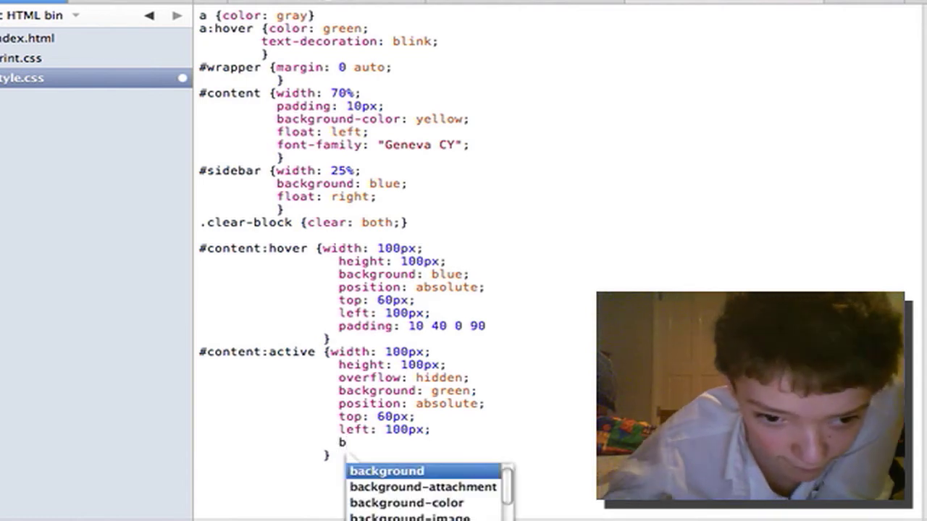
pyautogui.press('down')
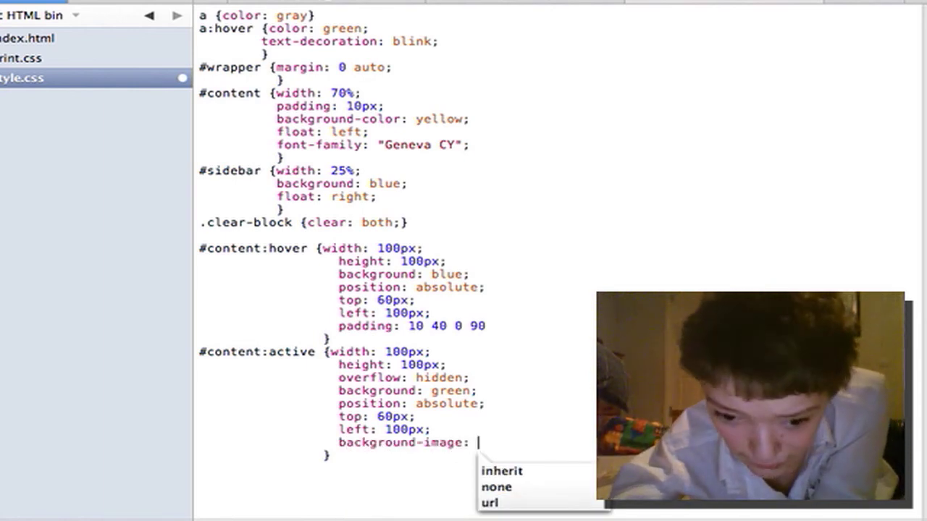
pyautogui.write('u')
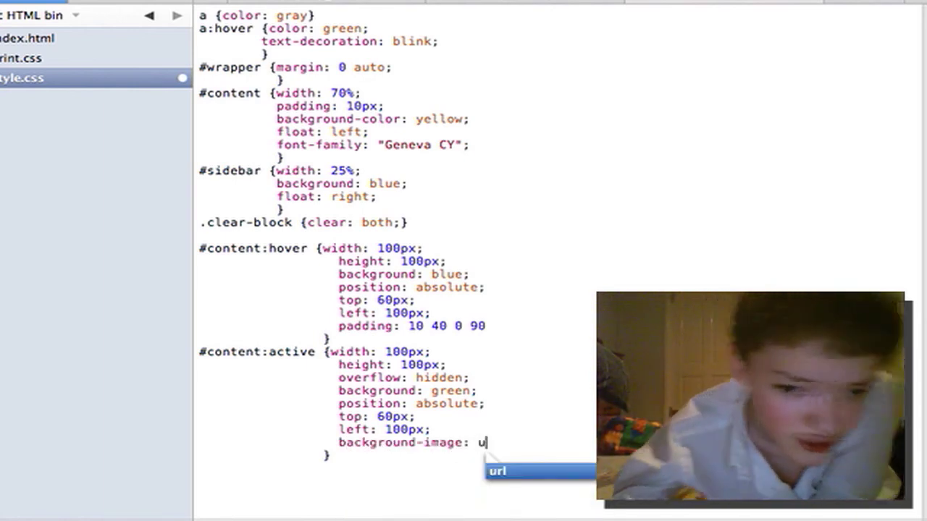
pyautogui.write('rl()')
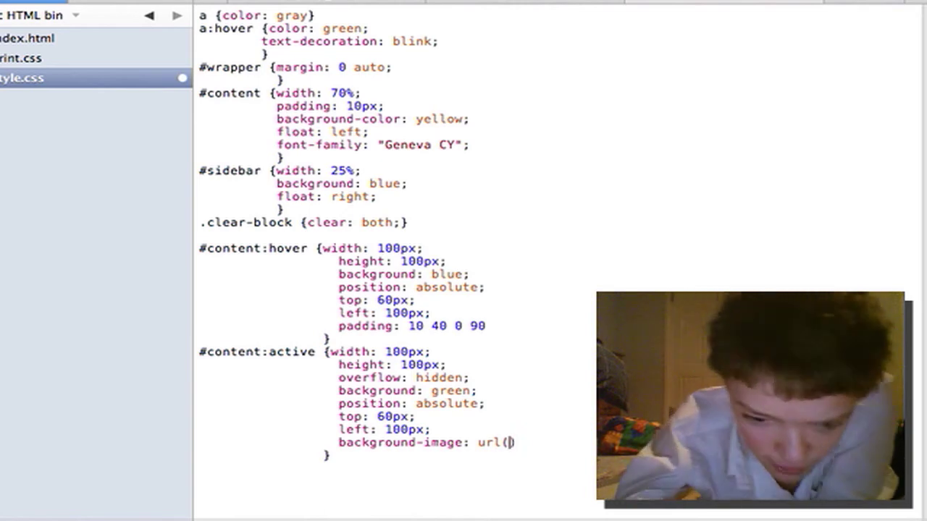
pyautogui.write('image.')
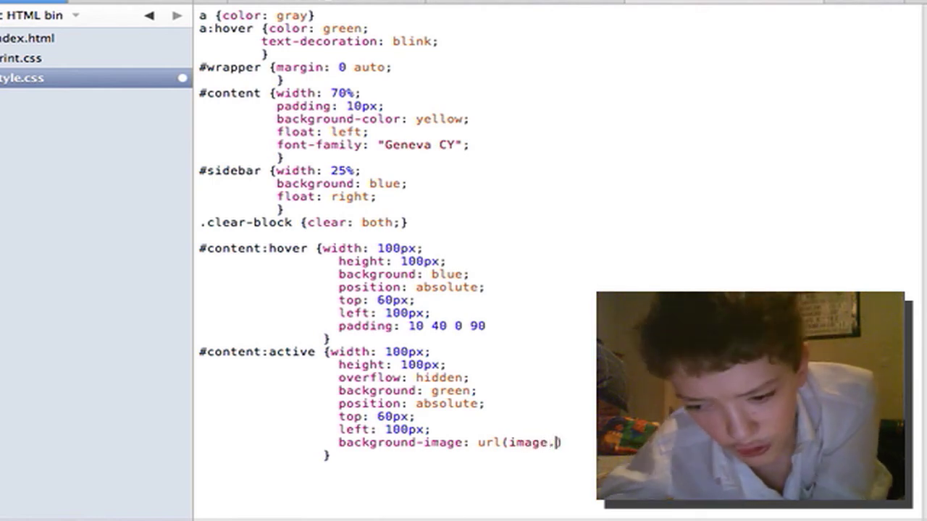
pyautogui.write('g')
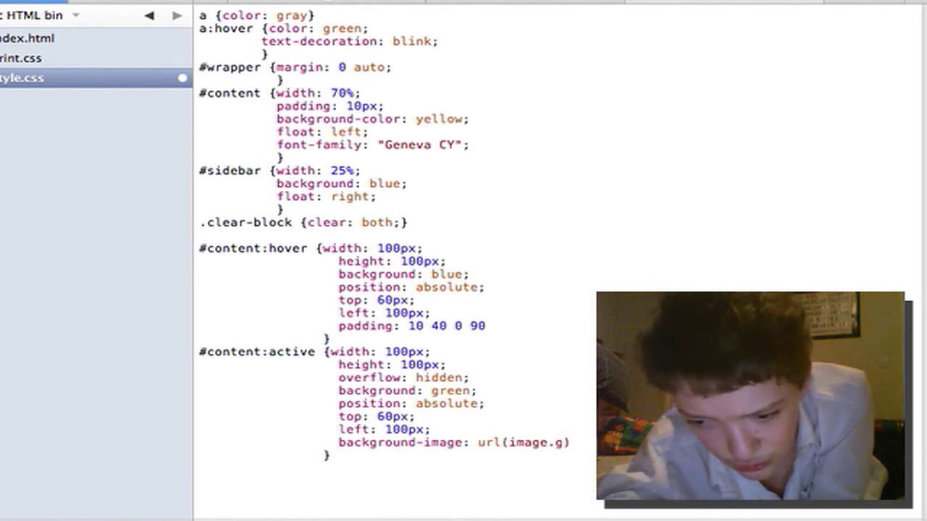
pyautogui.write('if')
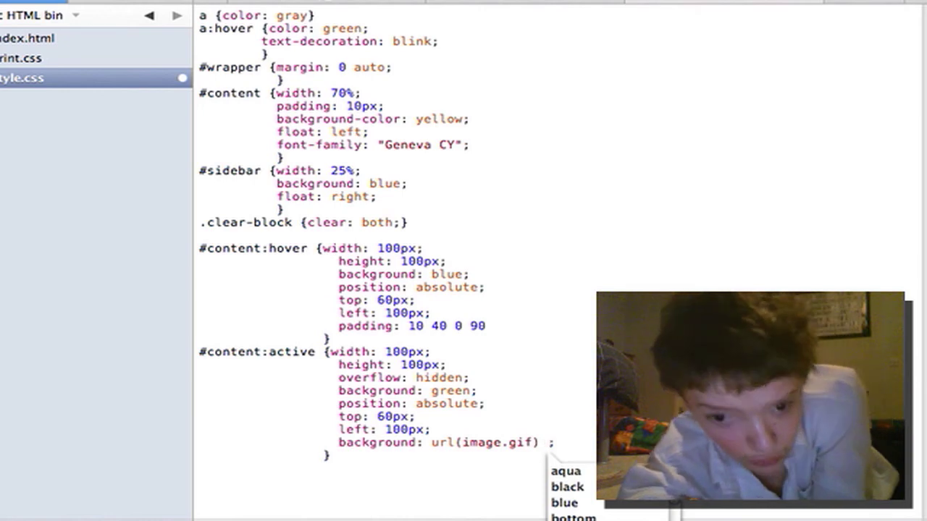
# Extend the #content:active background shorthand with the repeat value.
pyautogui.write('r')
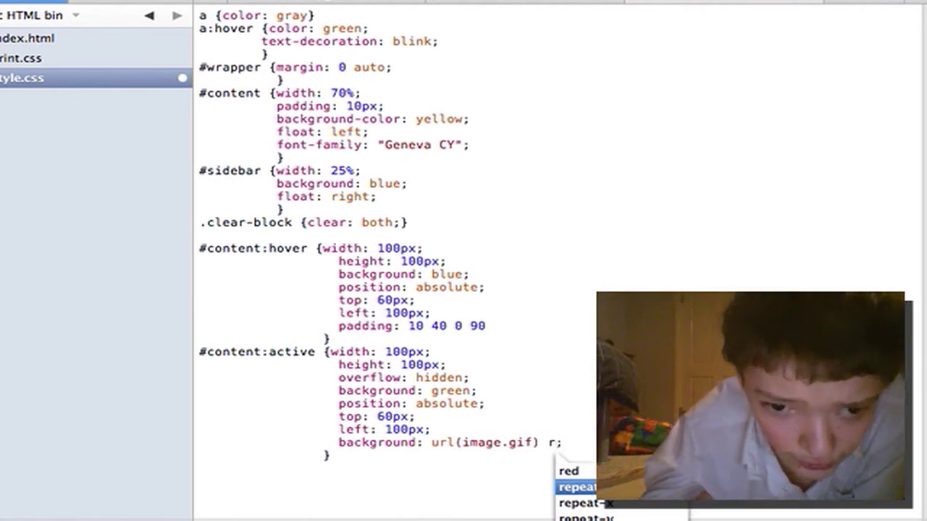
pyautogui.click(578, 487)
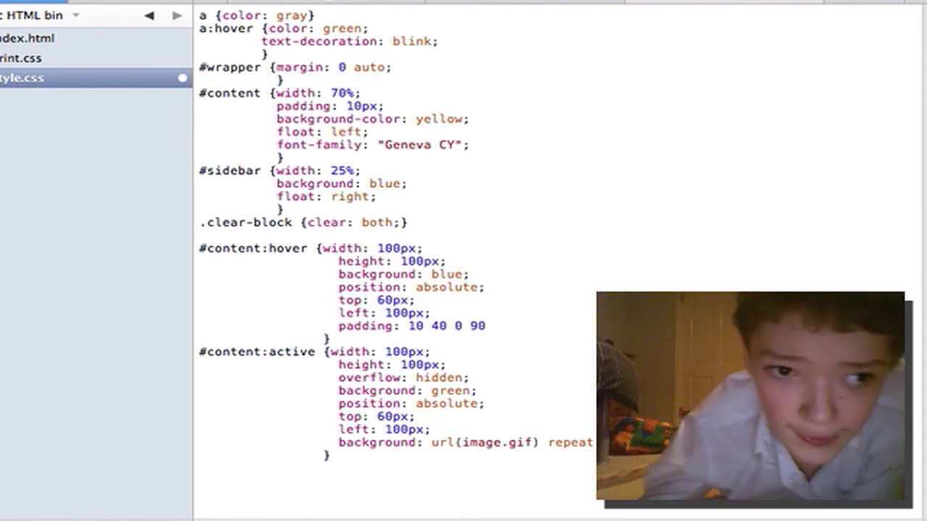